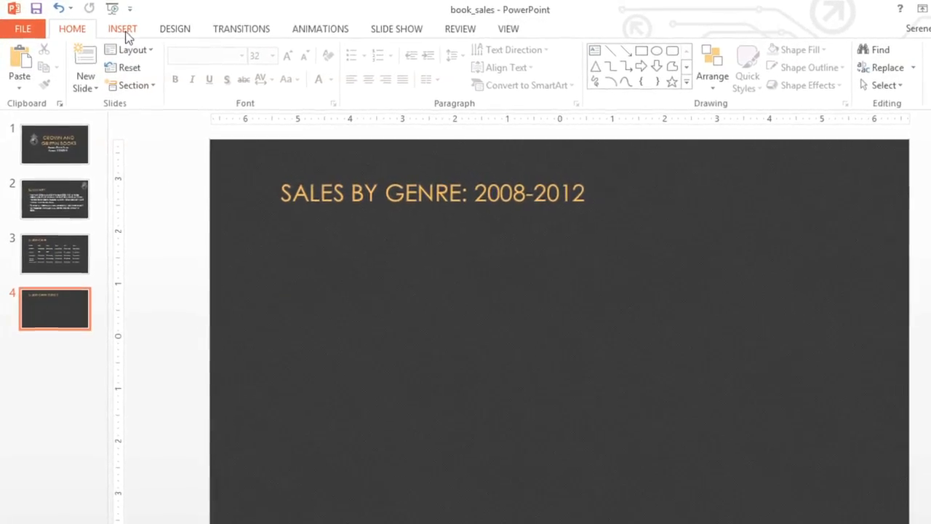
Insert a 6-column by 6-row table onto the 'Sales by Genre: 2008-2012' slide.
click(121, 29)
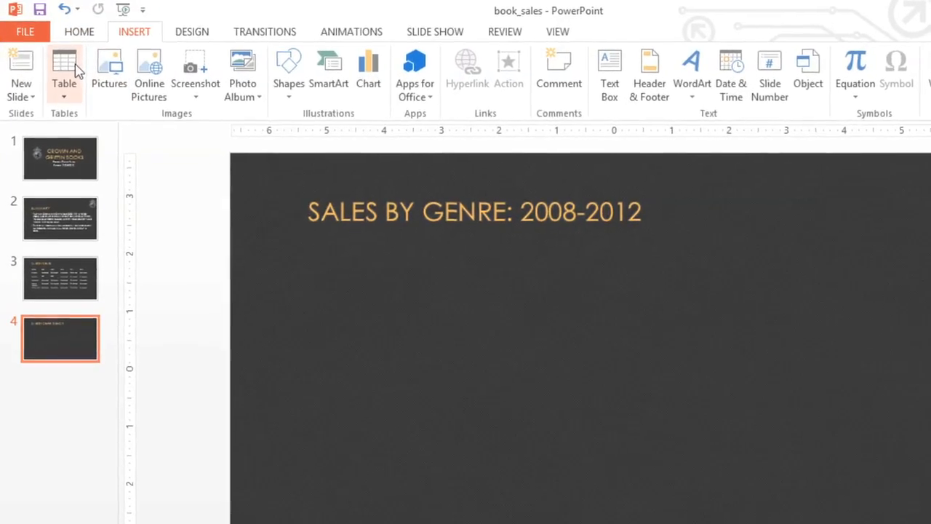
click(64, 66)
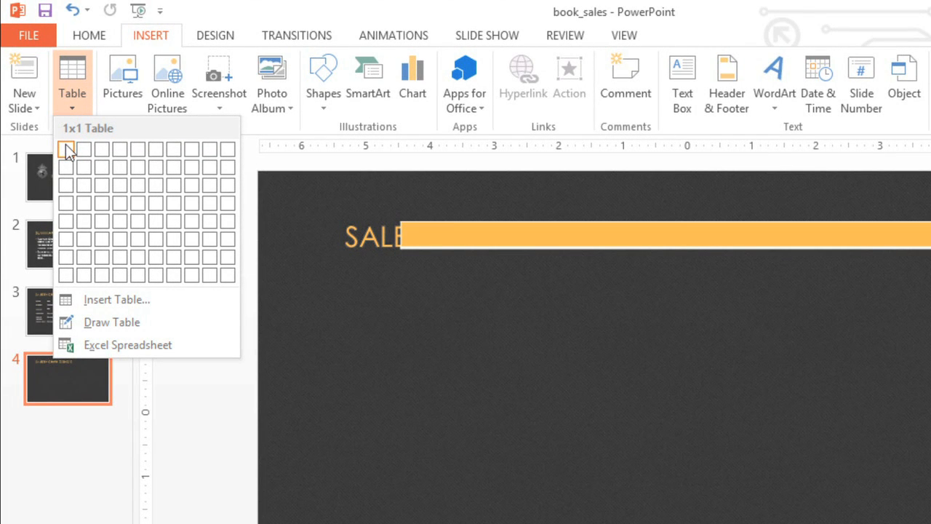
mouse_move(67, 221)
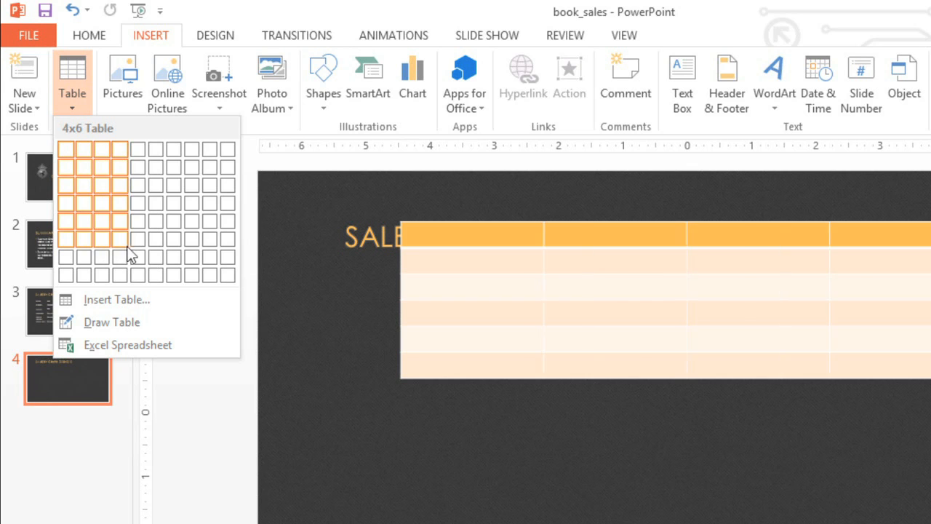
mouse_move(155, 238)
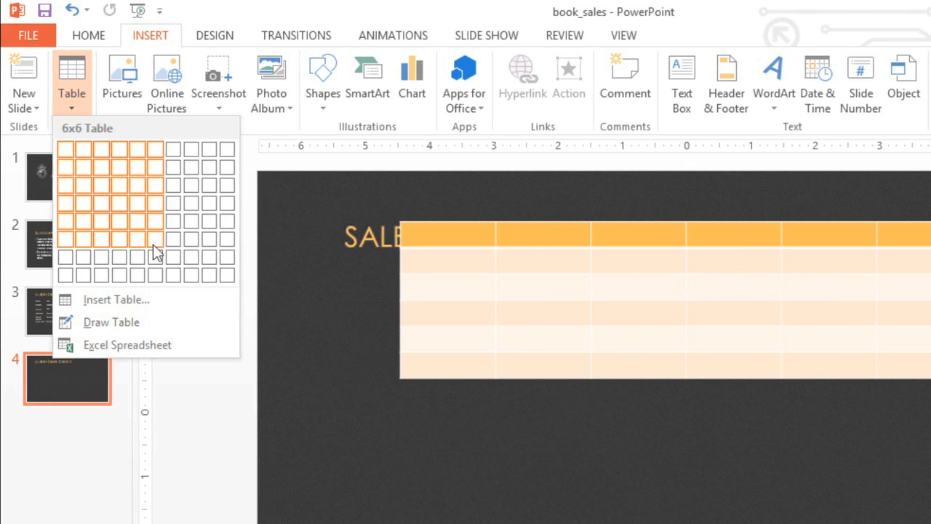
click(158, 238)
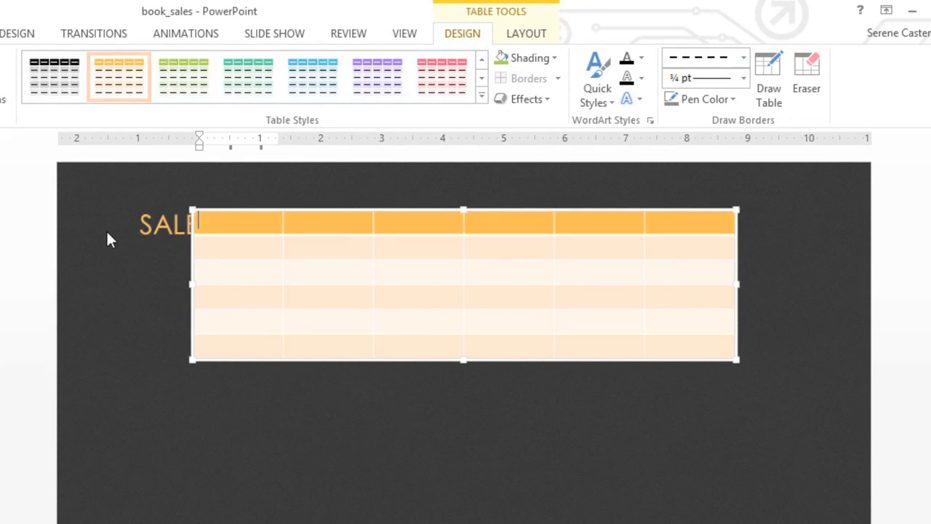
mouse_move(236, 213)
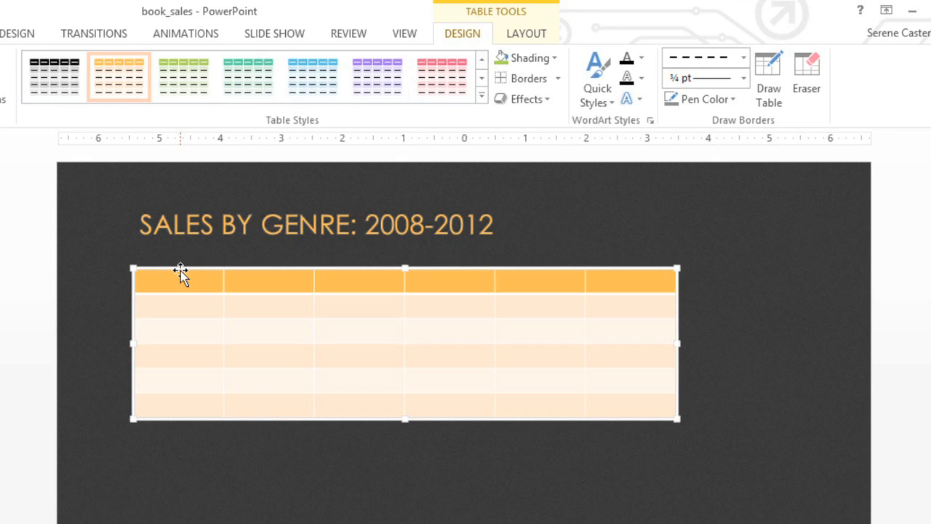
mouse_move(388, 346)
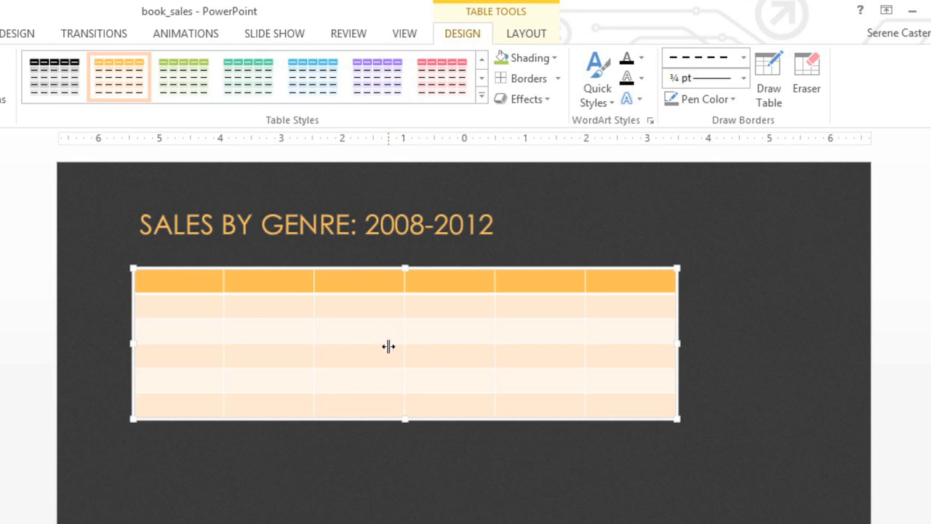
mouse_move(677, 417)
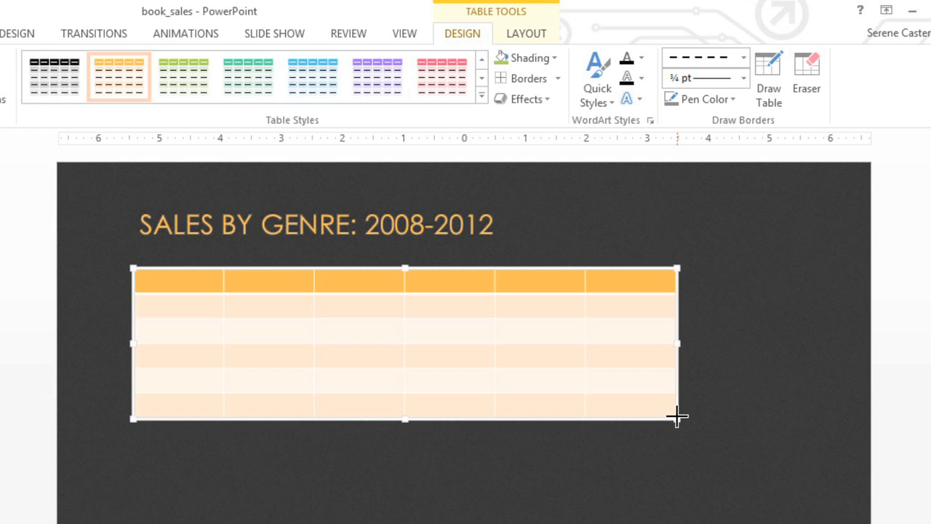
Enlarge the table from its bottom-right handle to fill more of the slide.
drag(676, 417, 795, 491)
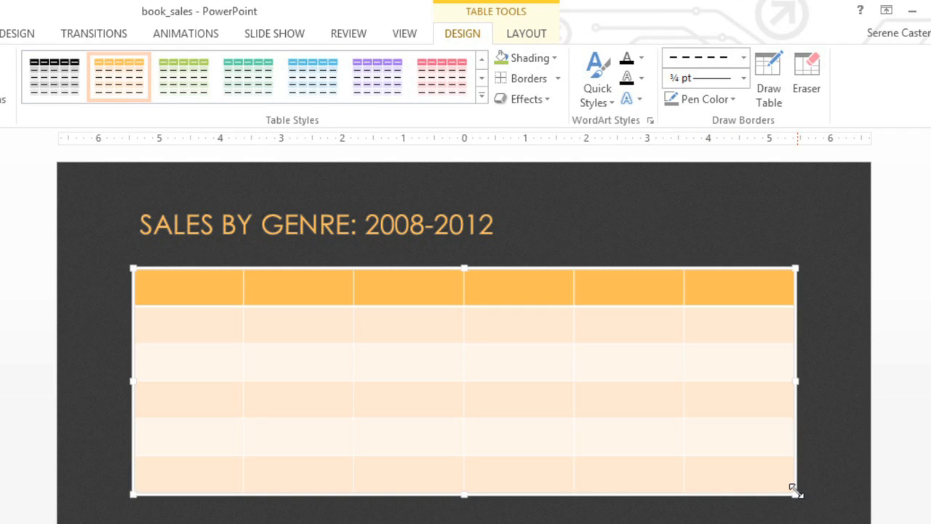
mouse_move(338, 363)
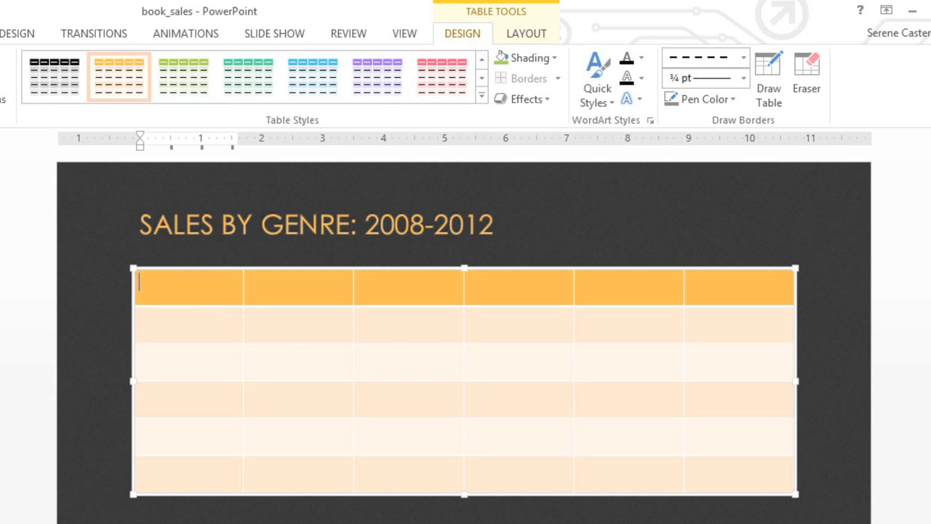
Fill the first column with Genre, Classics, Mystery, Sci-Fi & Fantasy and Young Adult.
text(Genre)
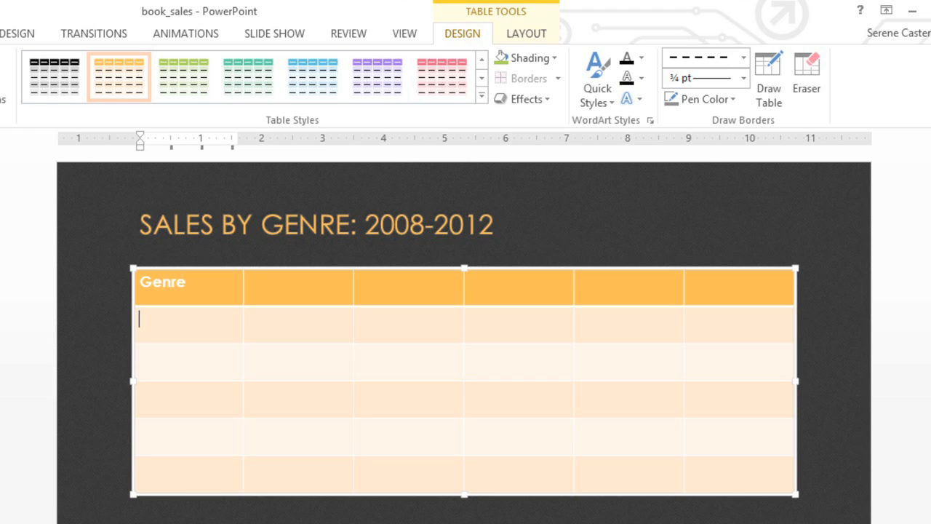
text(Classics)
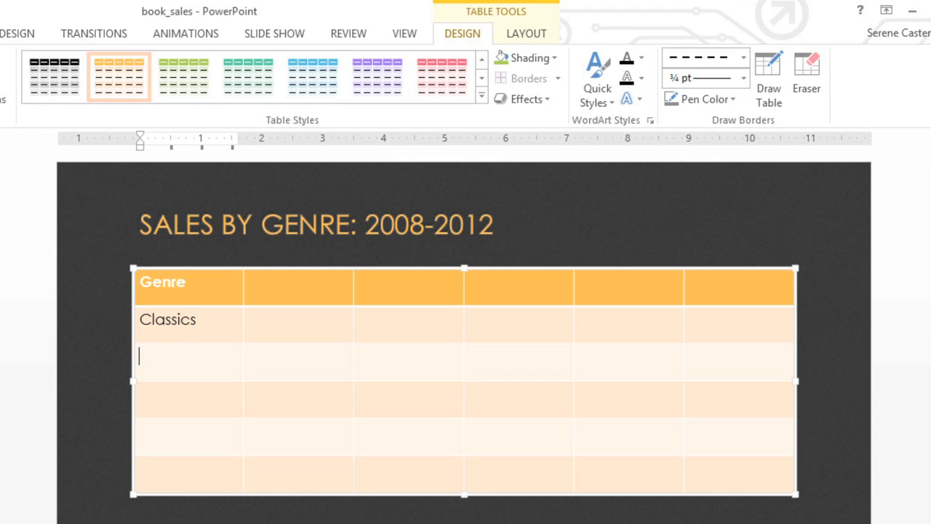
text(Mystery)
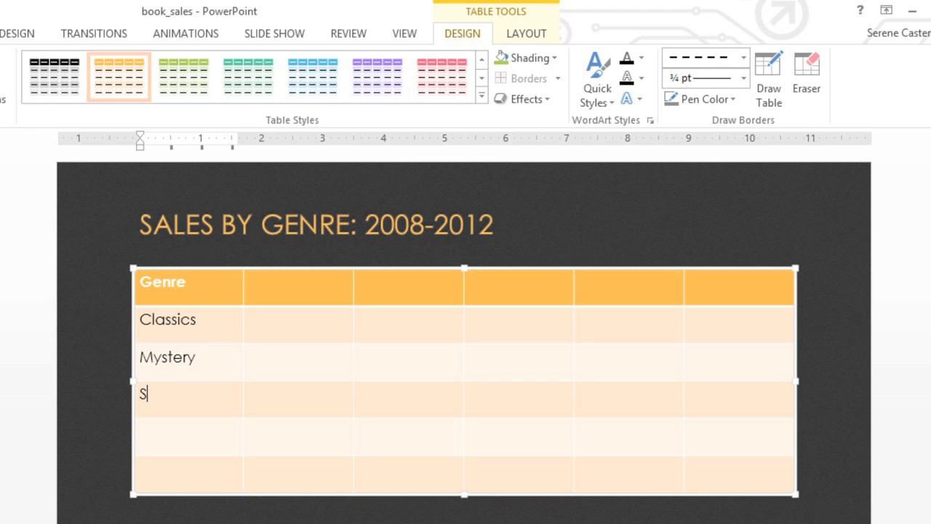
text(ci-Fi & Fantas)
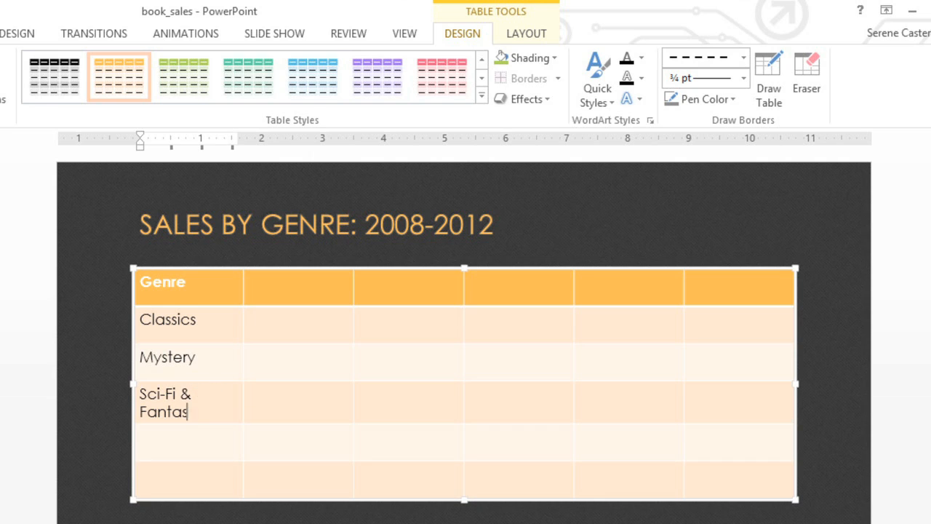
text(Young Adult)
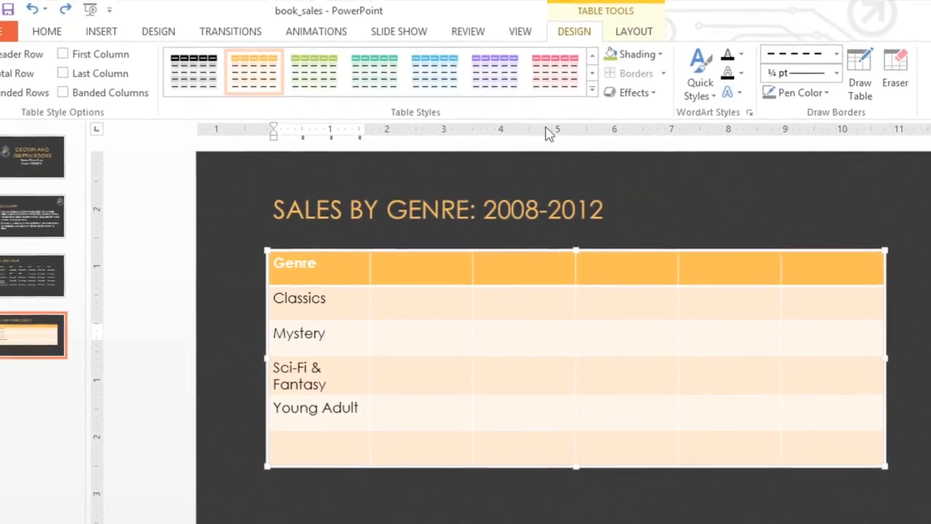
Insert a blank row below Mystery and remove the spare bottom row via Table Layout.
click(633, 31)
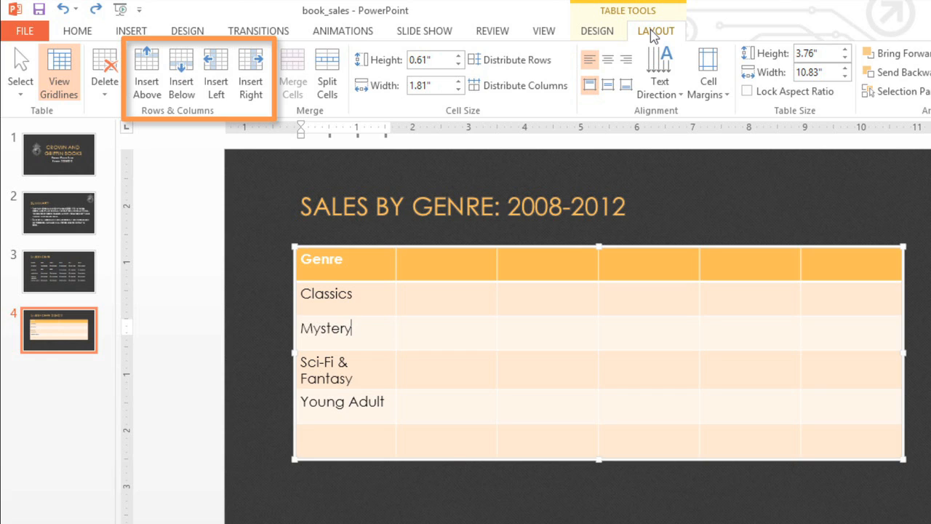
mouse_move(610, 40)
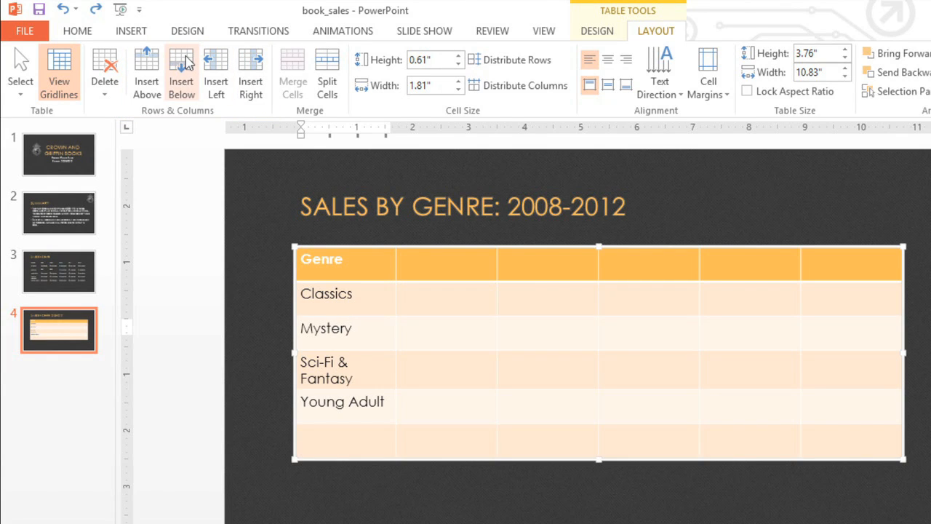
click(181, 73)
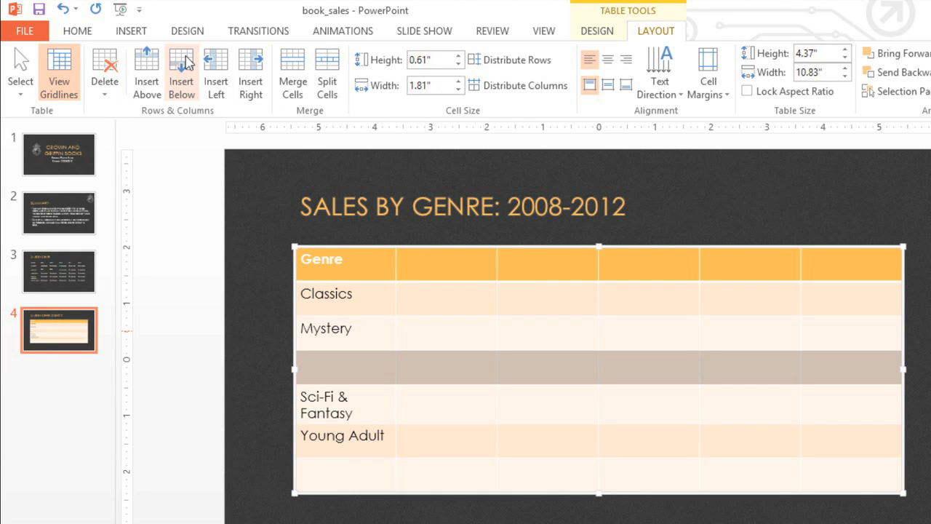
mouse_move(291, 323)
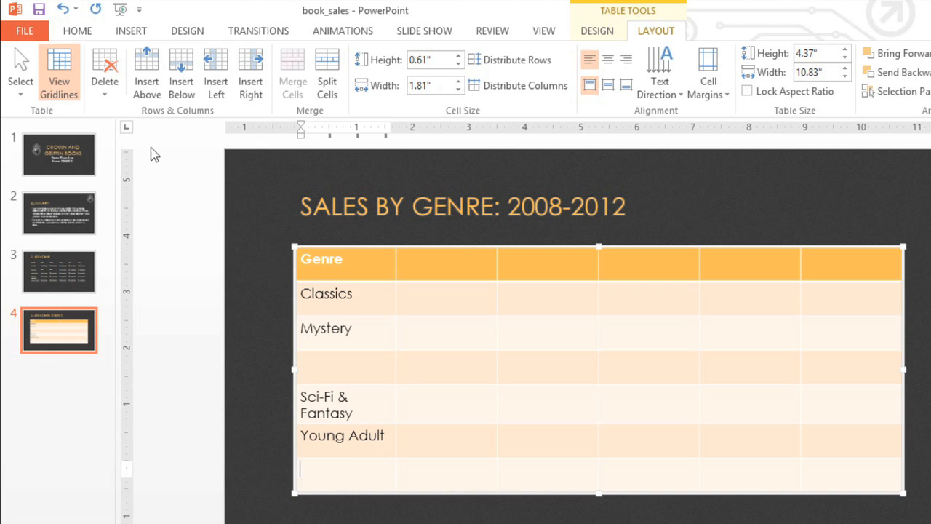
mouse_move(105, 73)
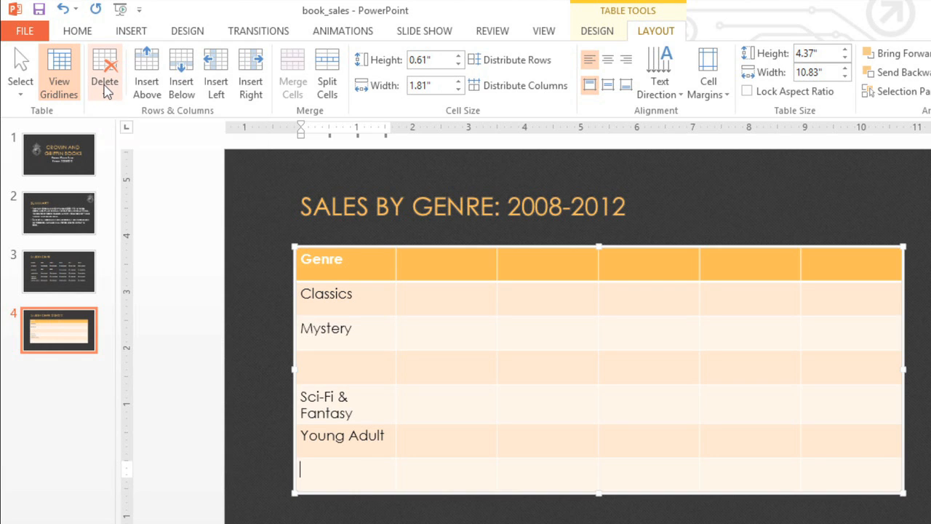
click(105, 69)
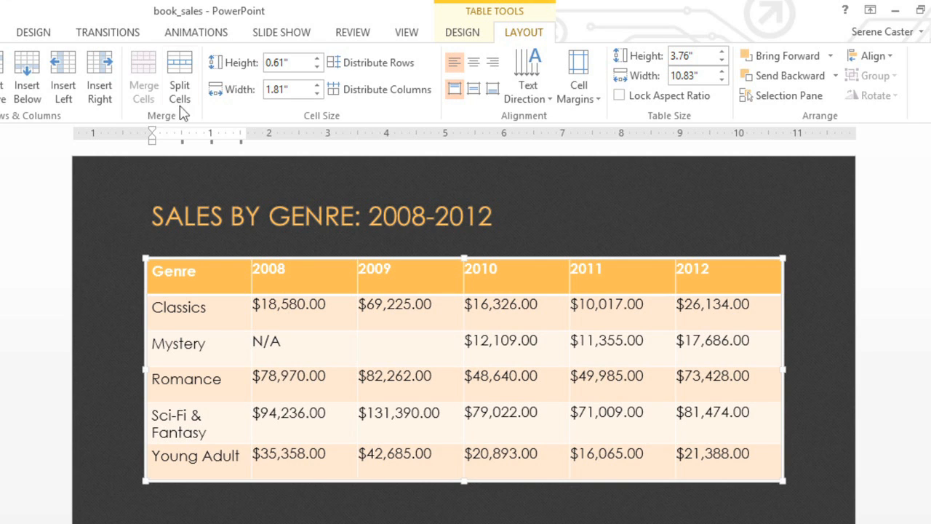
mouse_move(318, 62)
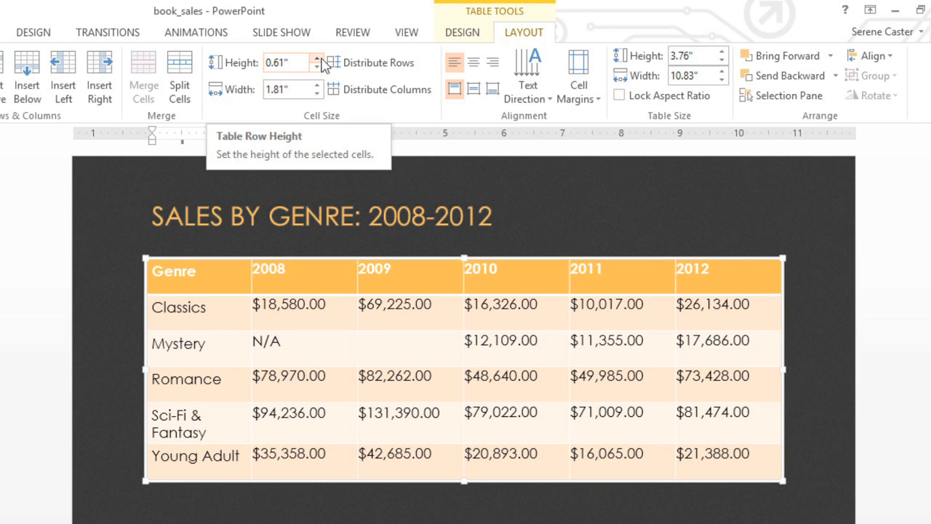
Raise the Genre header row's height from 0.61" to 0.9".
click(317, 57)
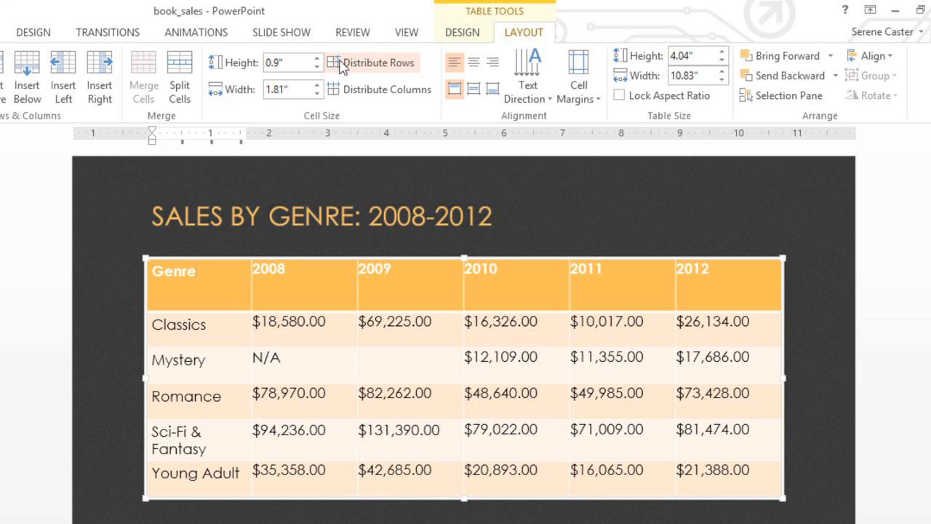
mouse_move(348, 67)
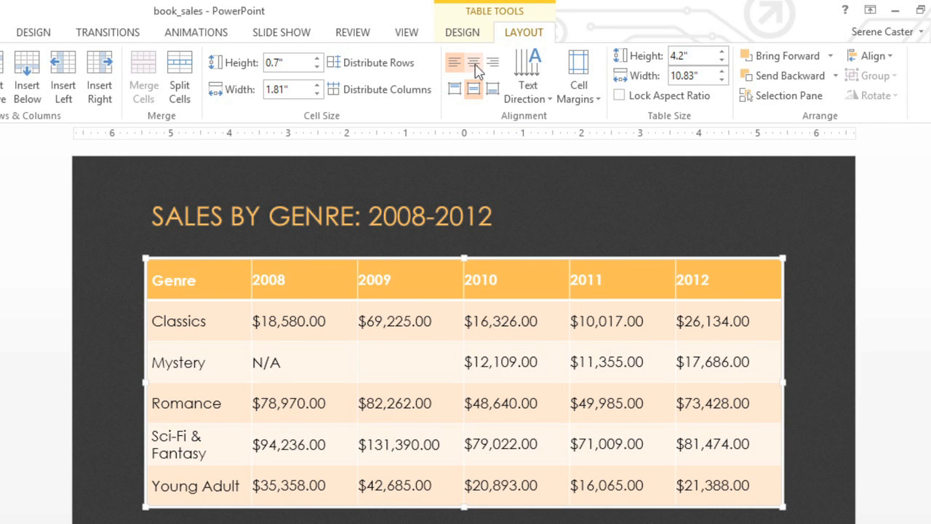
Center the table text horizontally and distribute the row heights evenly.
click(474, 62)
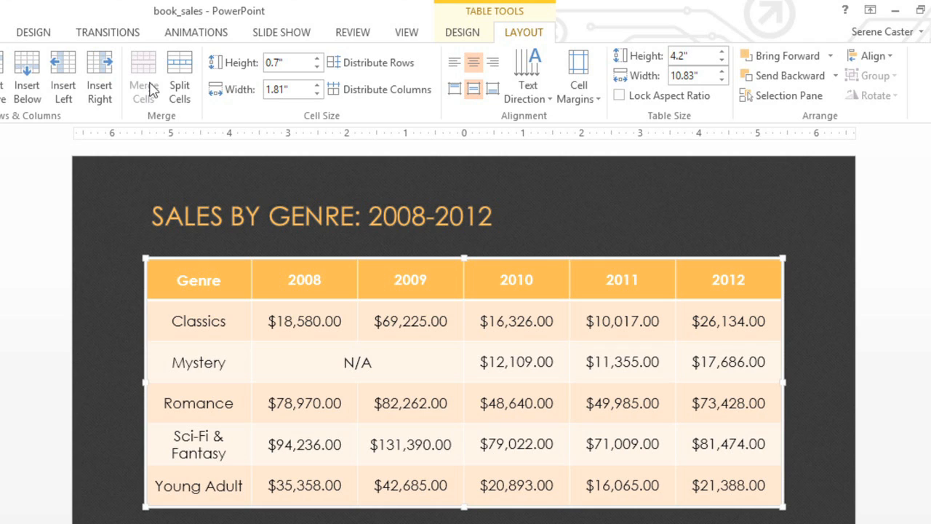
mouse_move(371, 63)
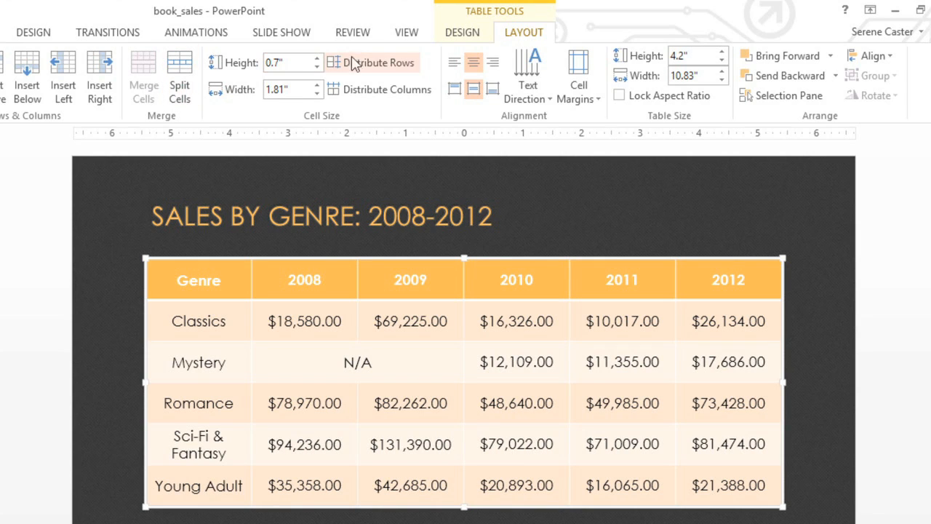
click(462, 32)
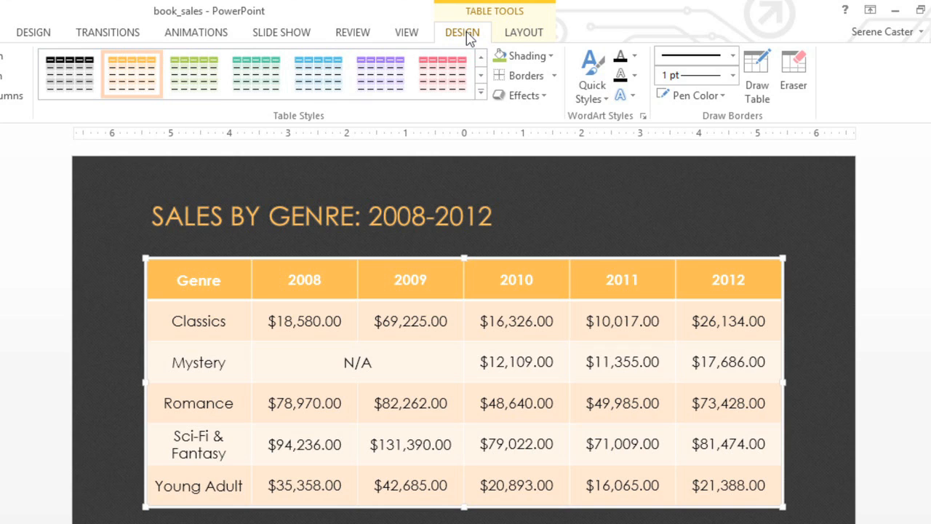
mouse_move(476, 55)
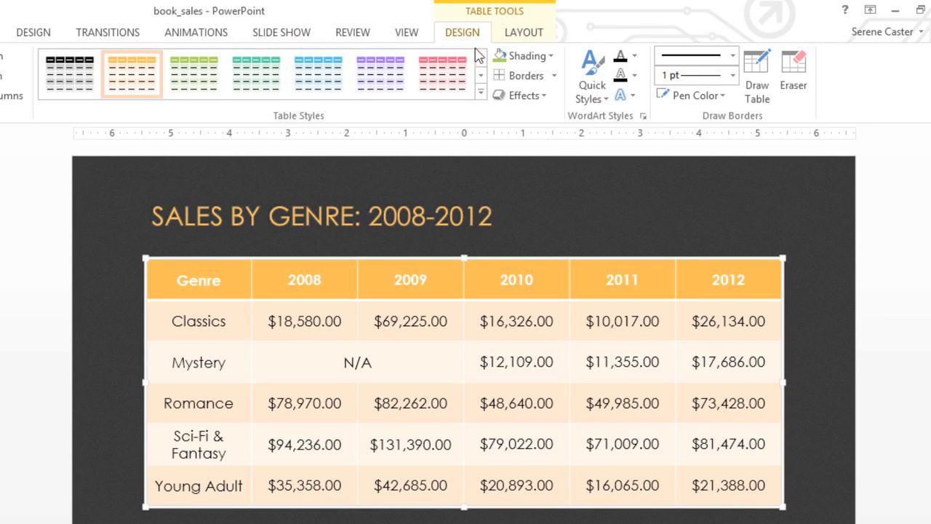
mouse_move(480, 93)
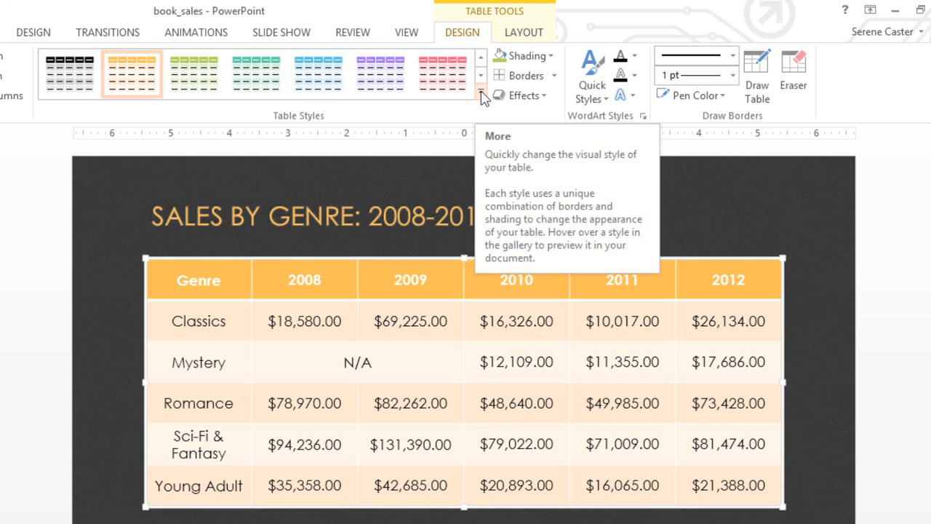
Apply the teal Medium style from the full Table Styles gallery.
click(481, 96)
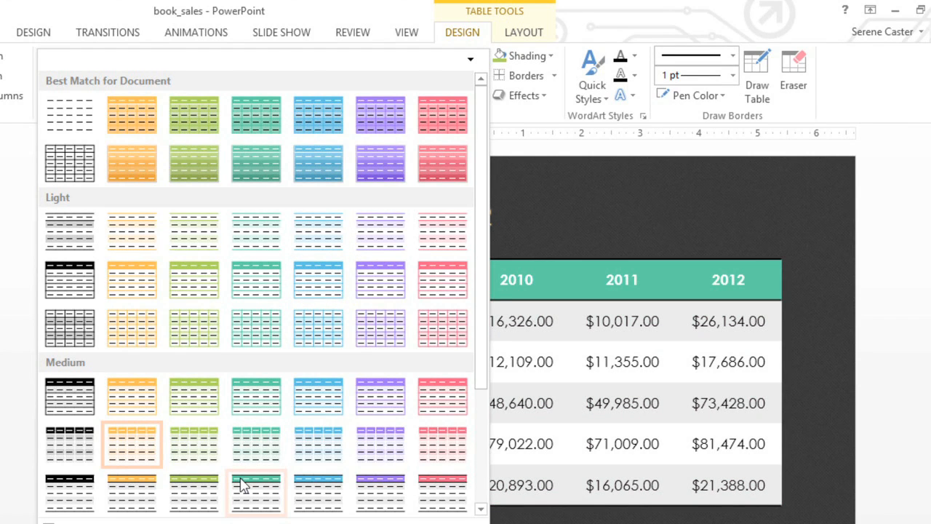
click(256, 444)
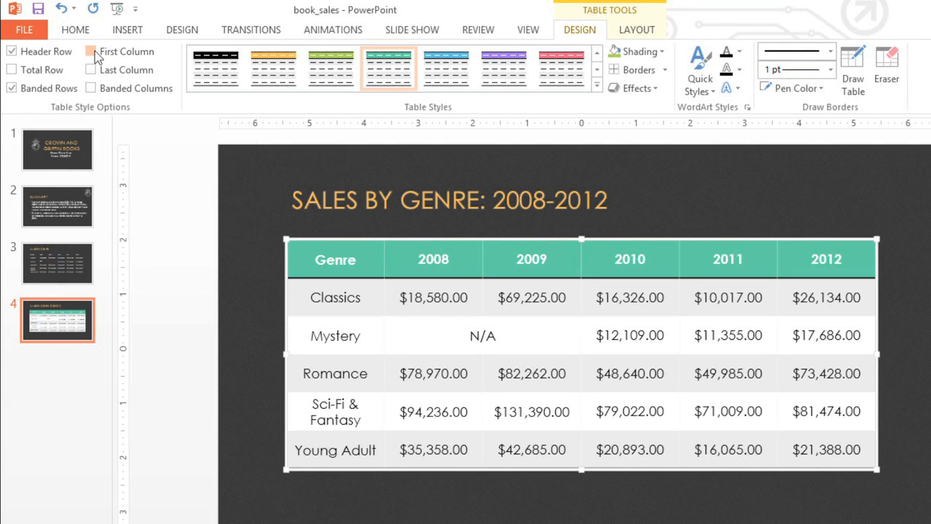
Enable the First Column style option so the genre names get bold teal formatting.
click(92, 51)
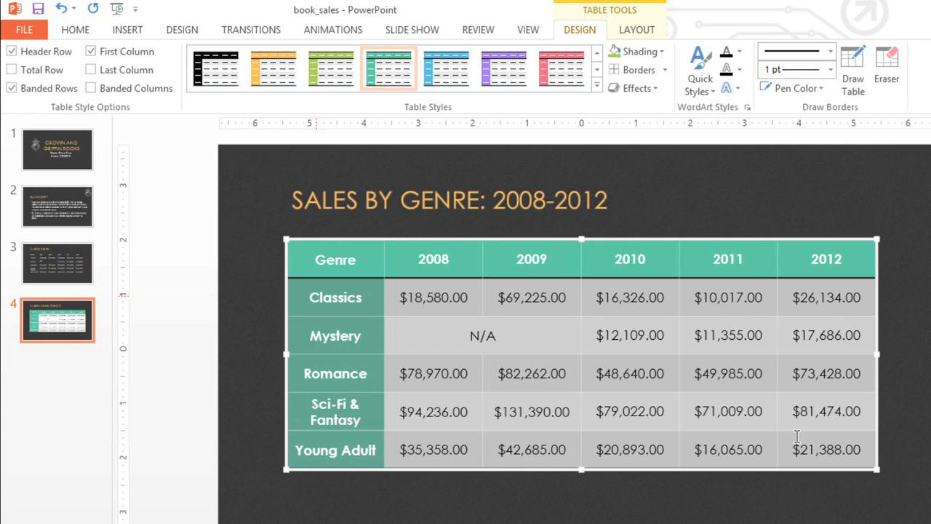
mouse_move(781, 168)
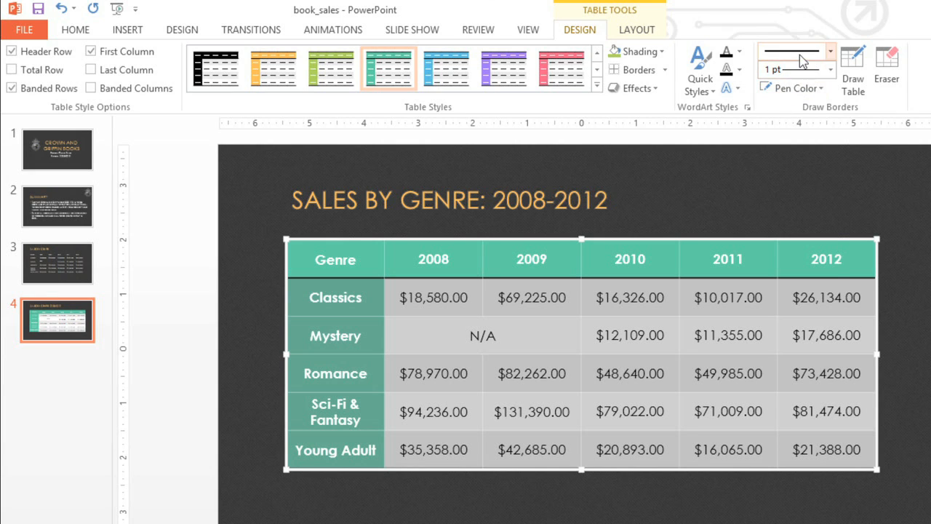
Apply ¾ pt dashed Inside Borders to the table and deselect to view them.
click(829, 51)
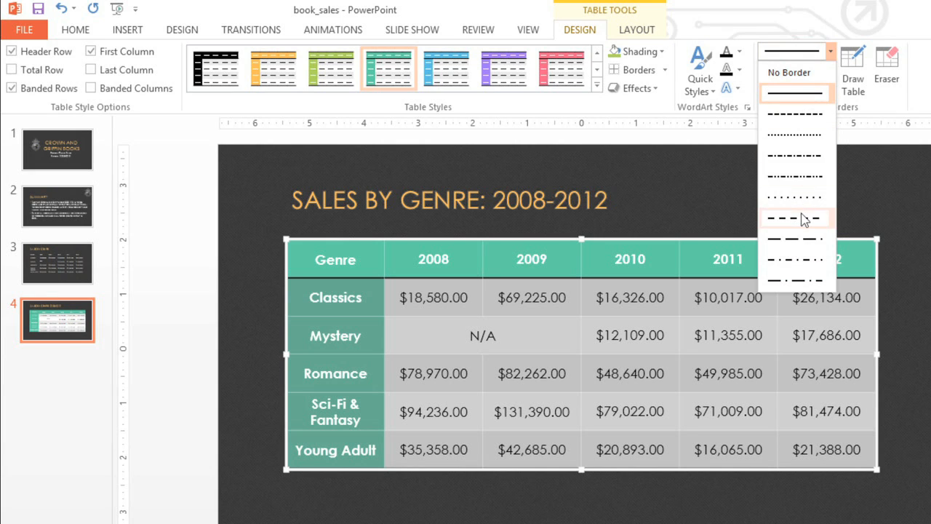
click(793, 218)
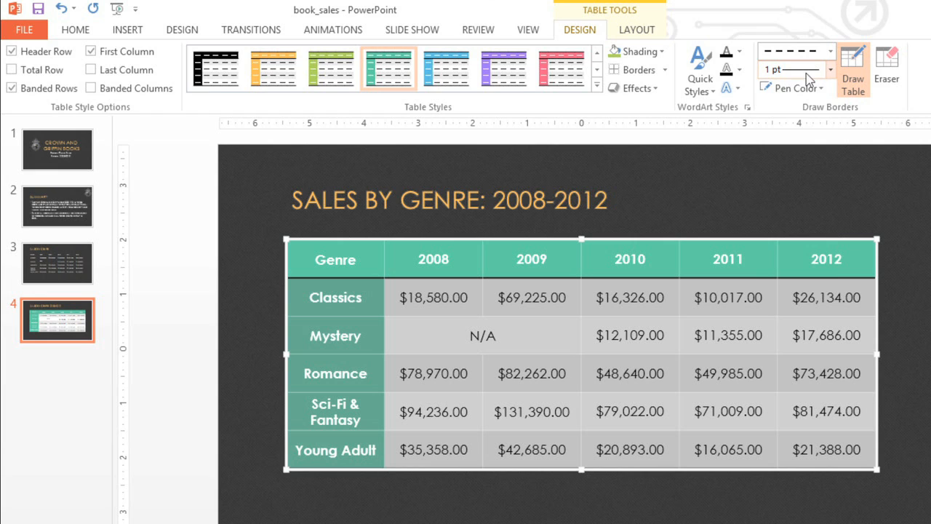
click(829, 69)
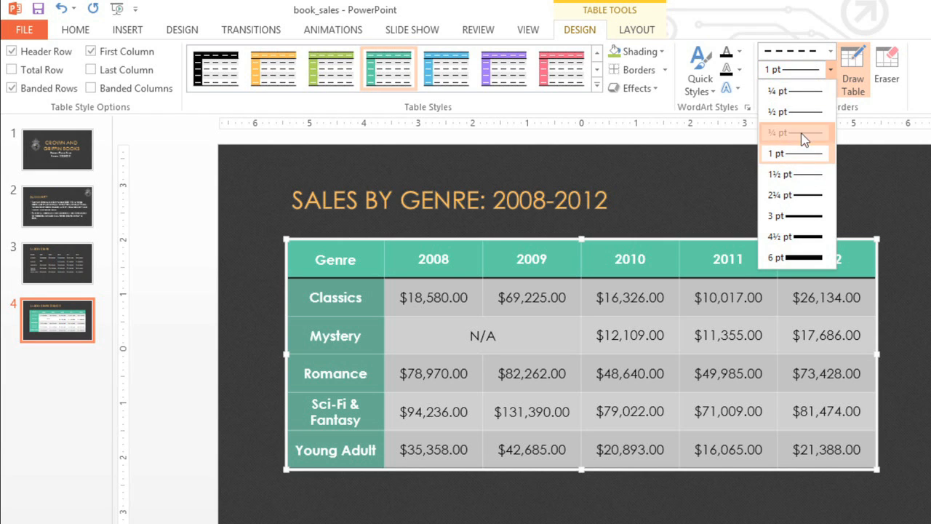
click(794, 87)
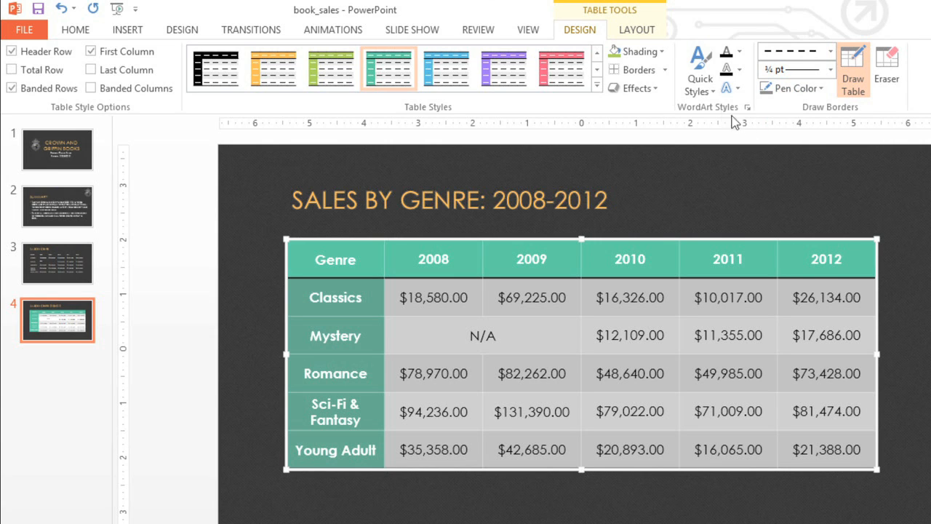
mouse_move(665, 69)
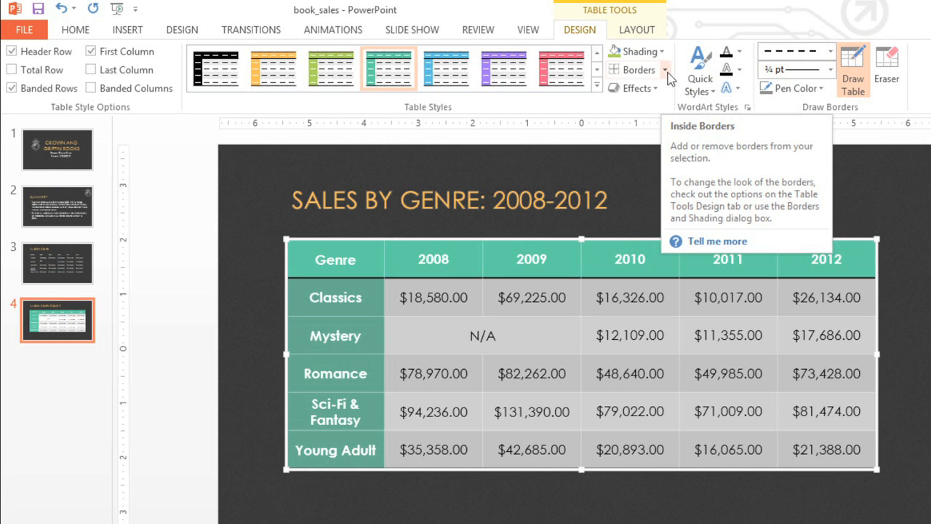
click(638, 70)
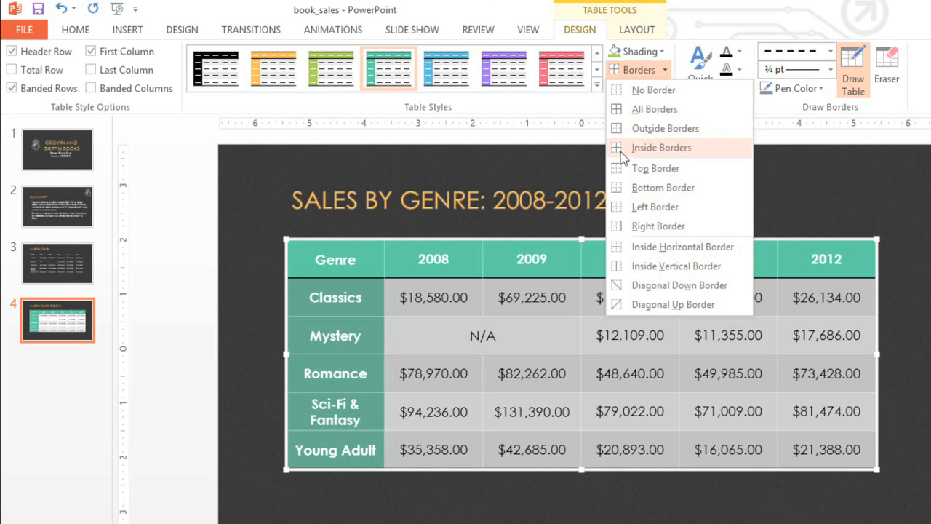
click(660, 147)
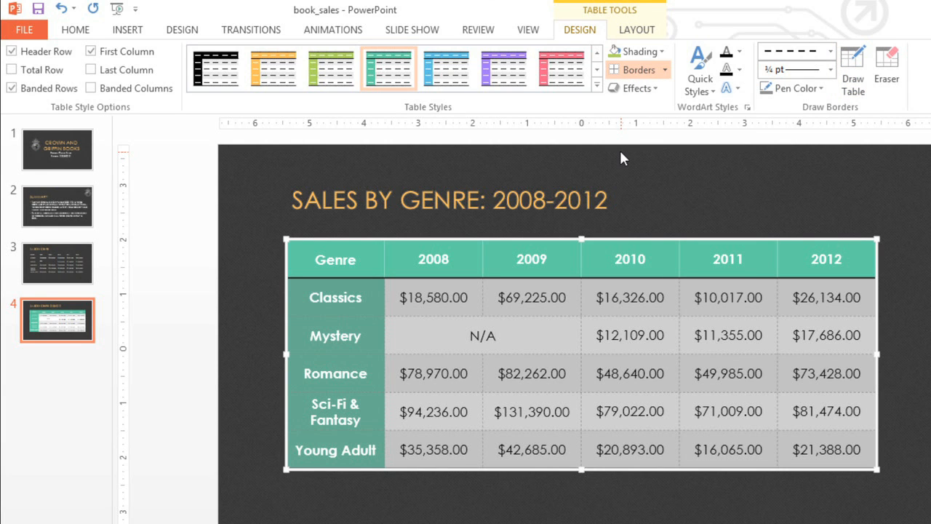
click(75, 30)
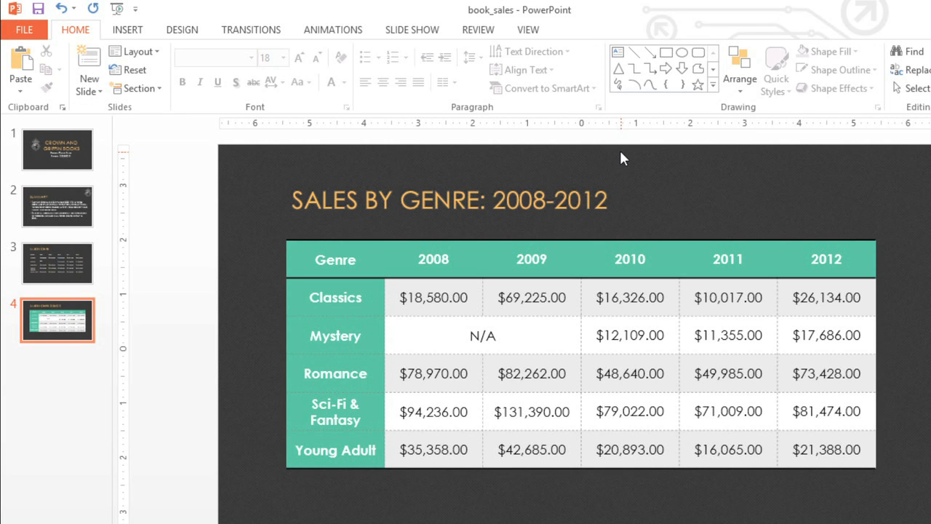